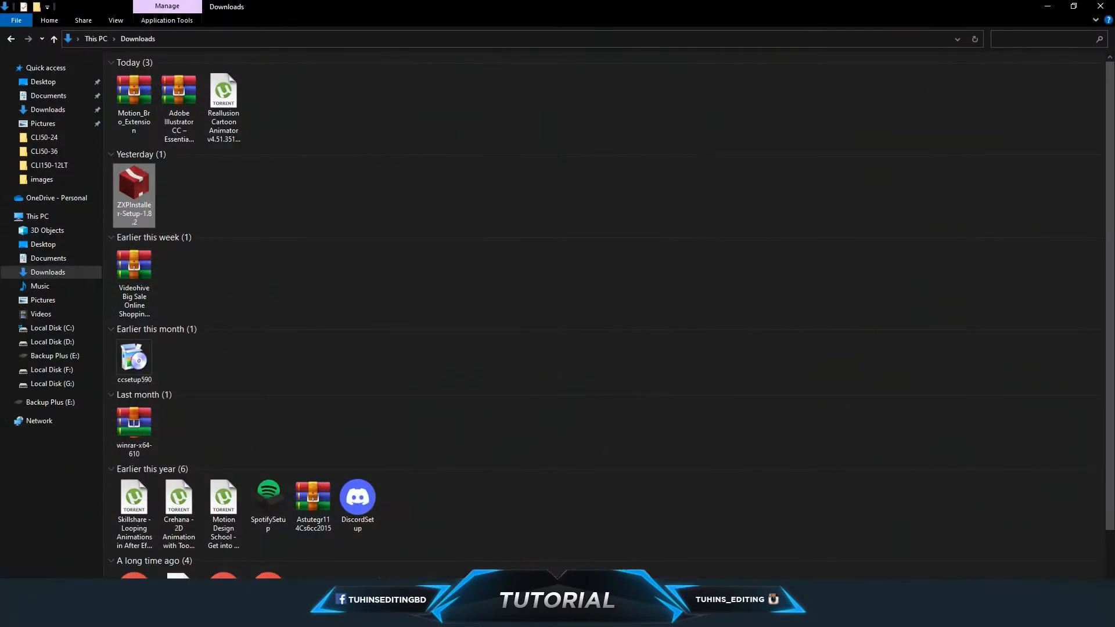
Step: Move the Motion Bro 3.2.1 package from Downloads to the desktop and launch it in ZXP Installer
right_click(179, 547)
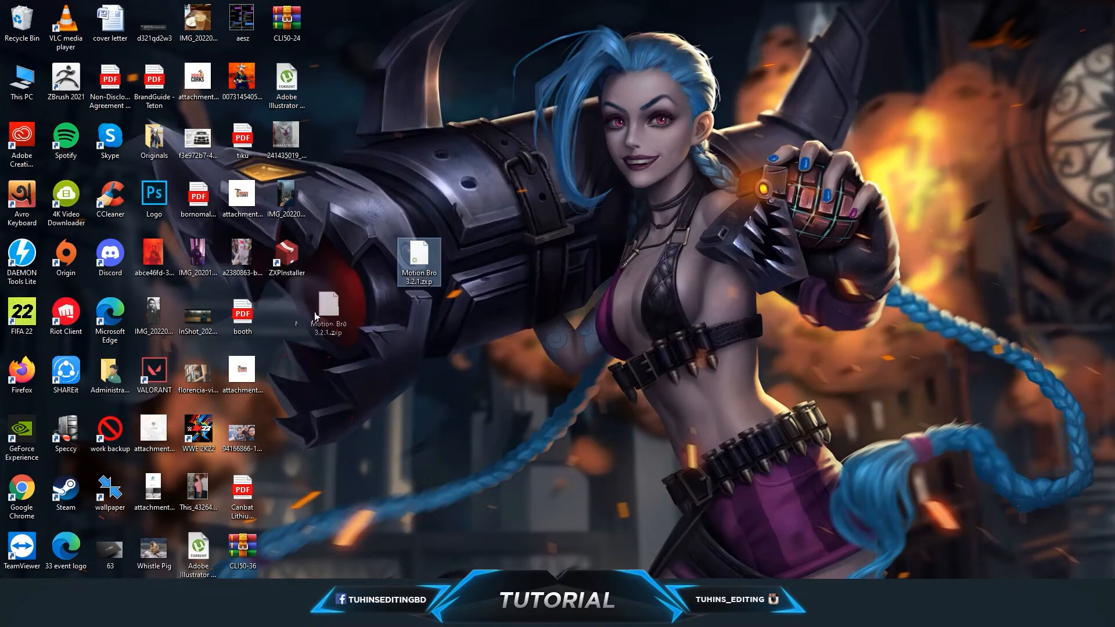
double_click(287, 256)
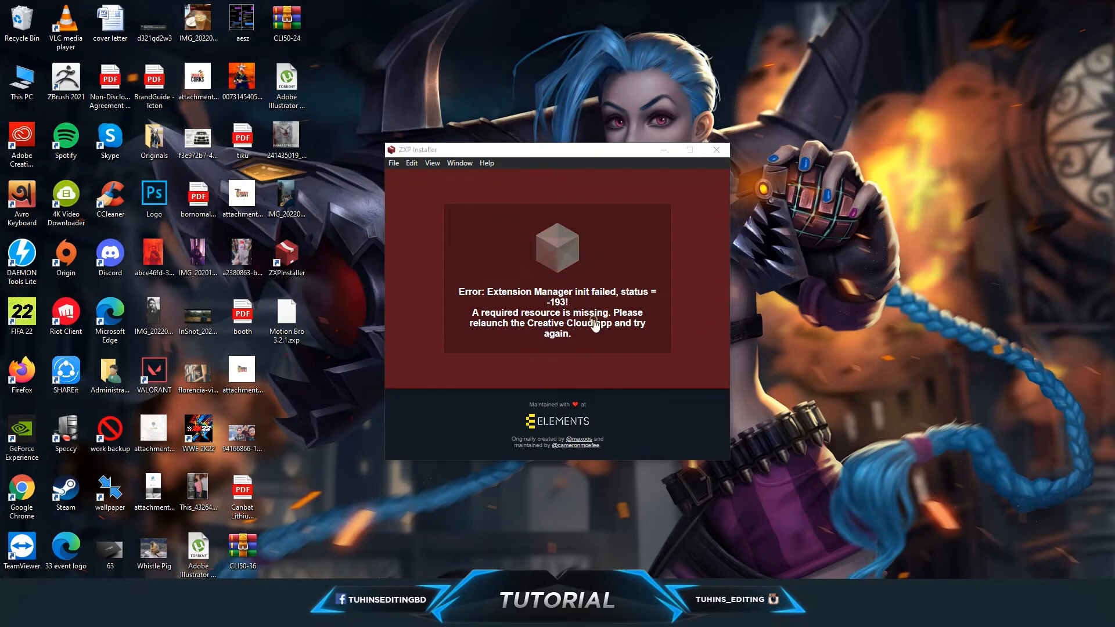
mouse_move(699, 206)
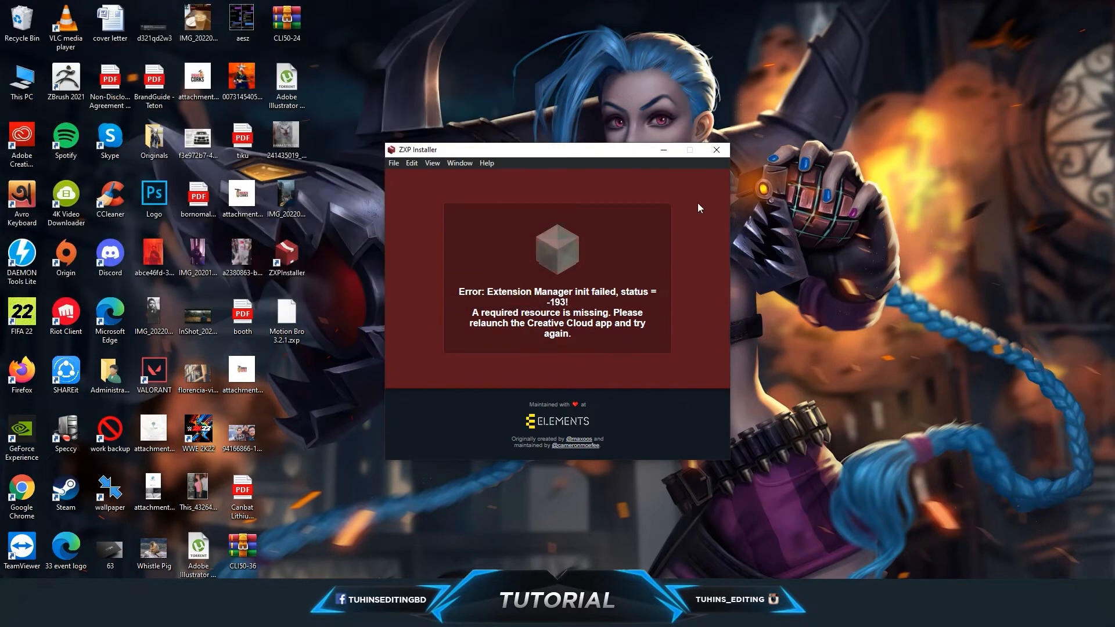
Step: Dismiss ZXP Installer after the Extension Manager init error -193
click(717, 150)
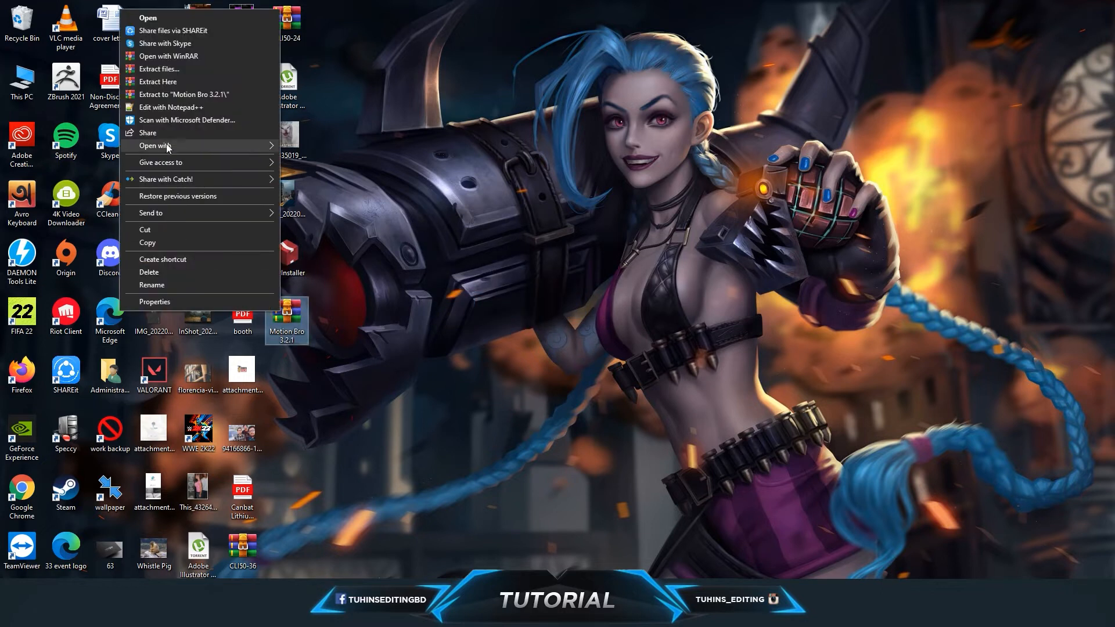
Step: Extract the Motion Bro archive onto the desktop with WinRAR's Extract Here
click(381, 402)
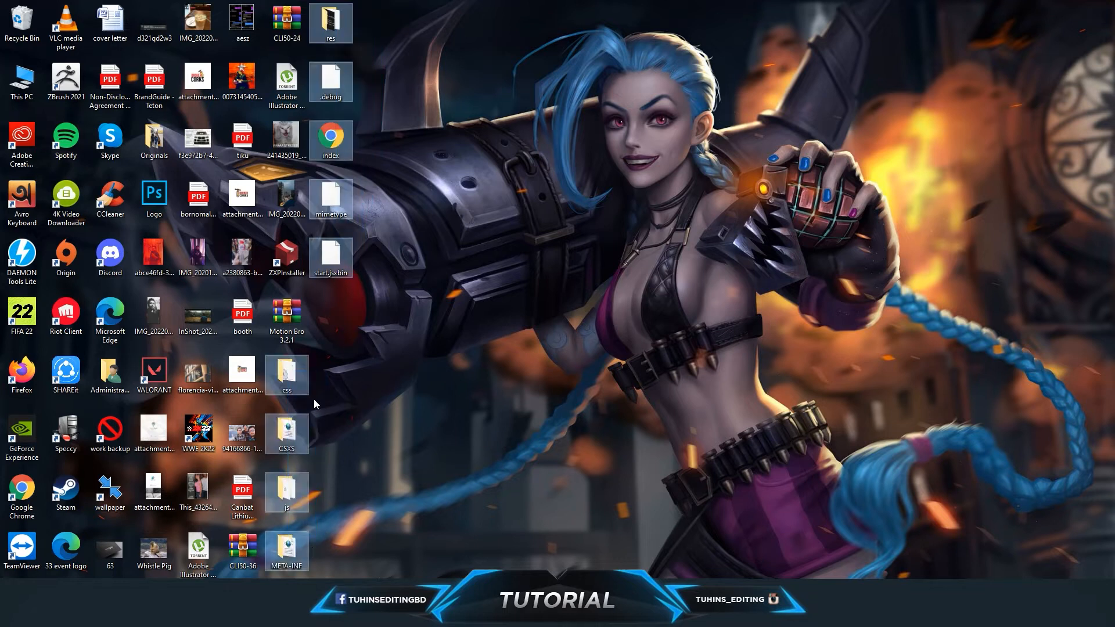
mouse_move(292, 373)
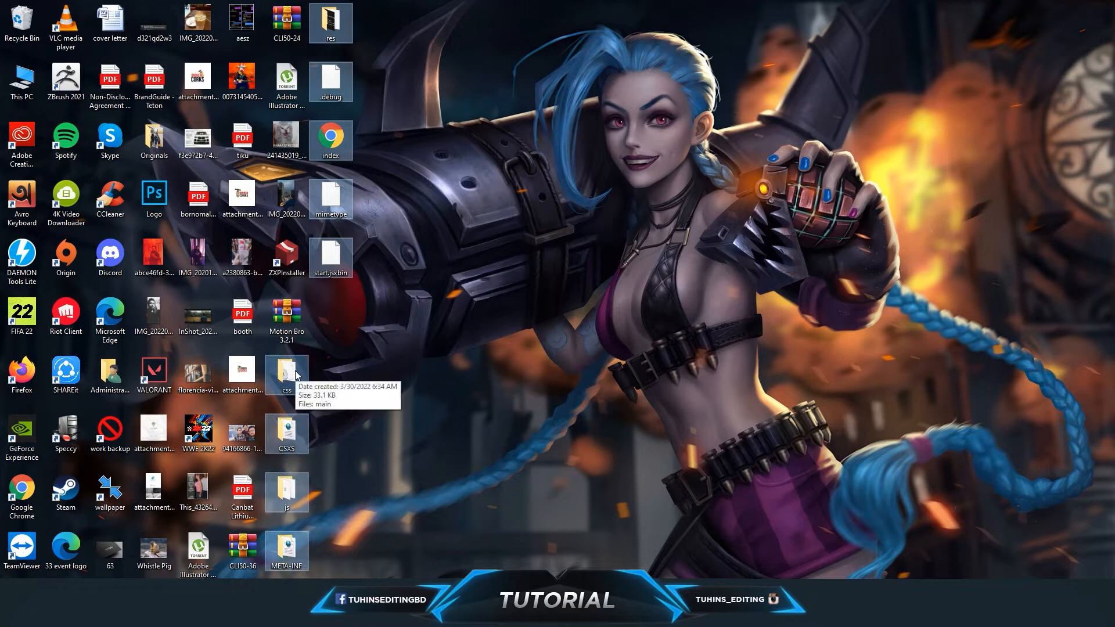
right_click(287, 376)
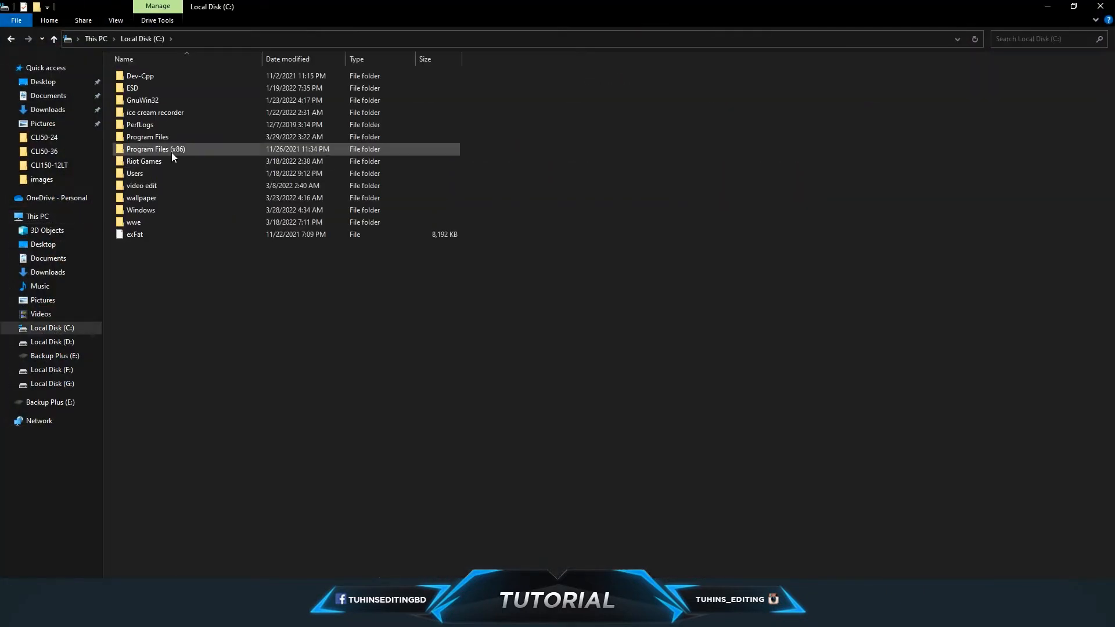
Step: Browse to C:\Program Files\Adobe in File Explorer
double_click(148, 137)
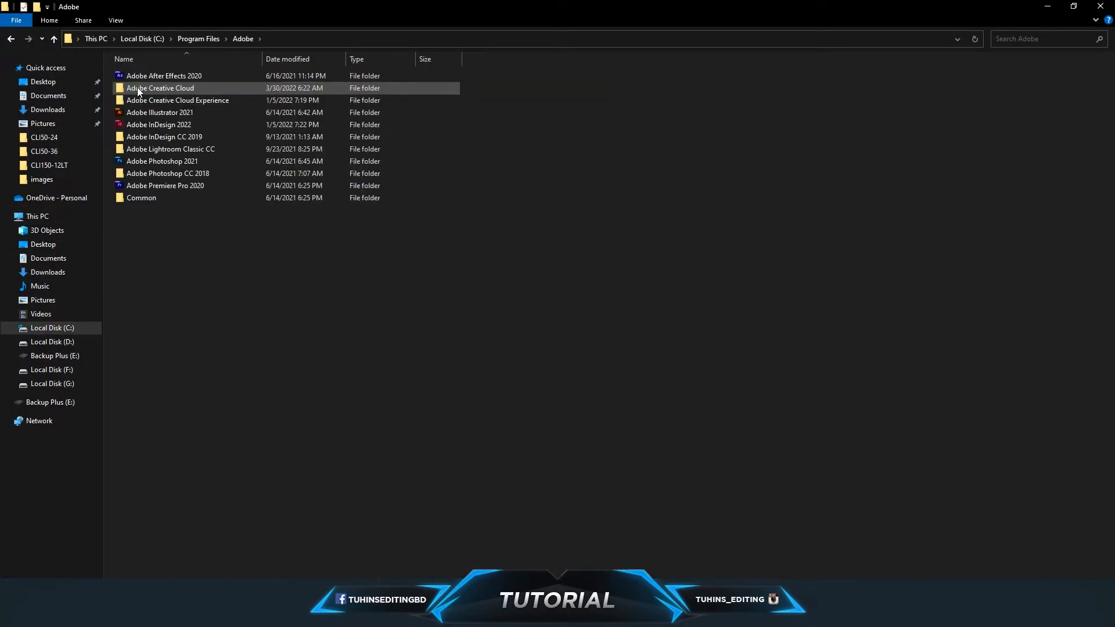
click(141, 198)
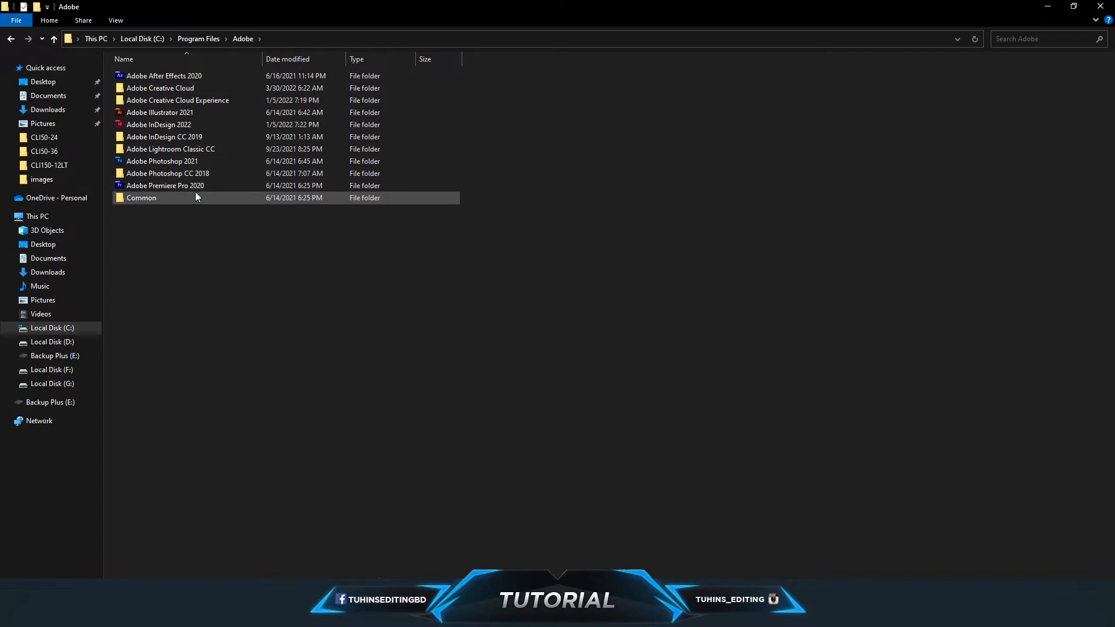
double_click(164, 75)
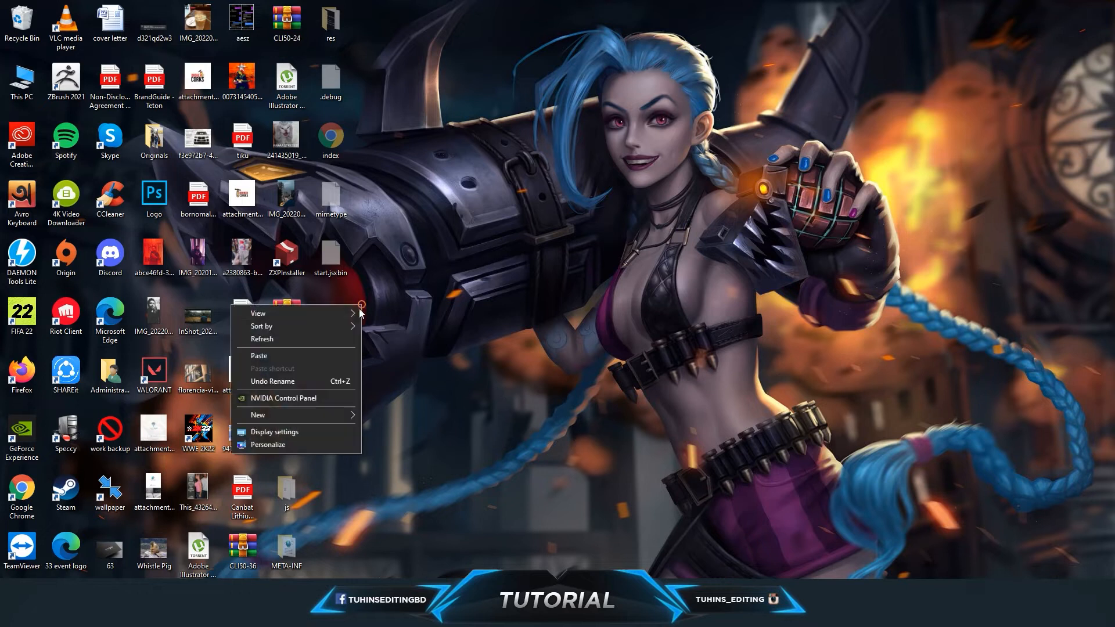
Step: Create a desktop folder named 'Motion bro' and gather the extracted extension files into it
click(257, 414)
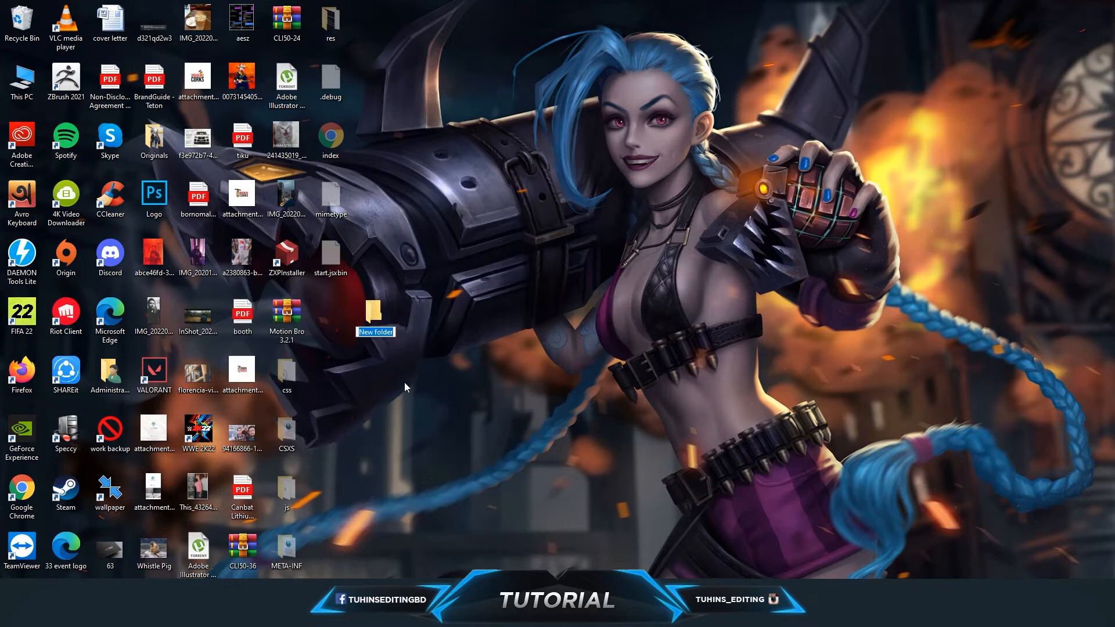
text(Motion bro)
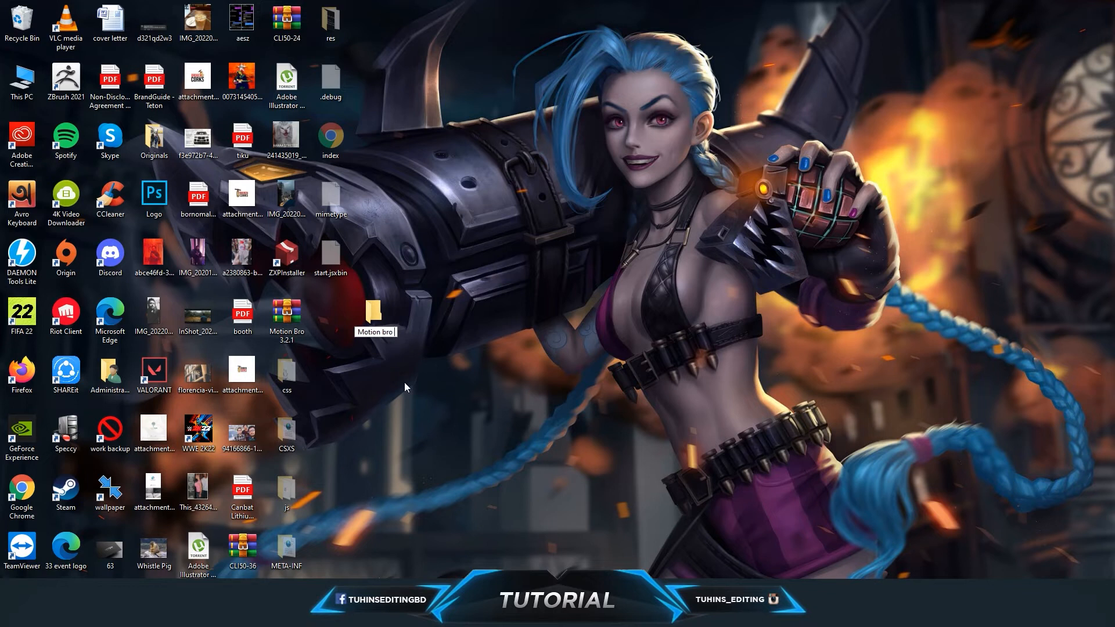
double_click(376, 315)
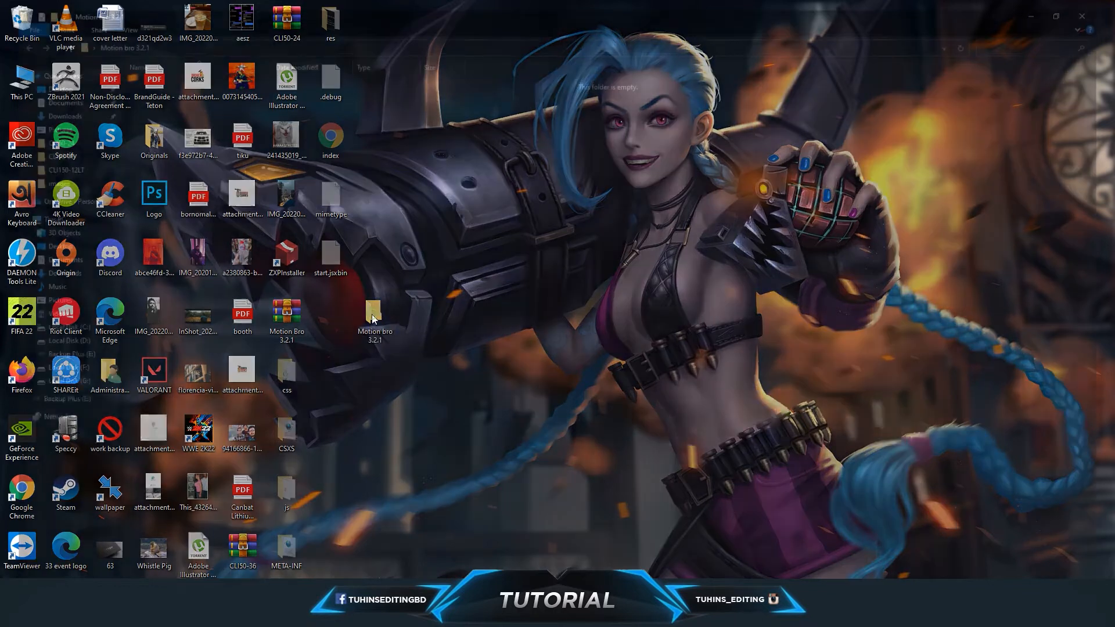
double_click(374, 312)
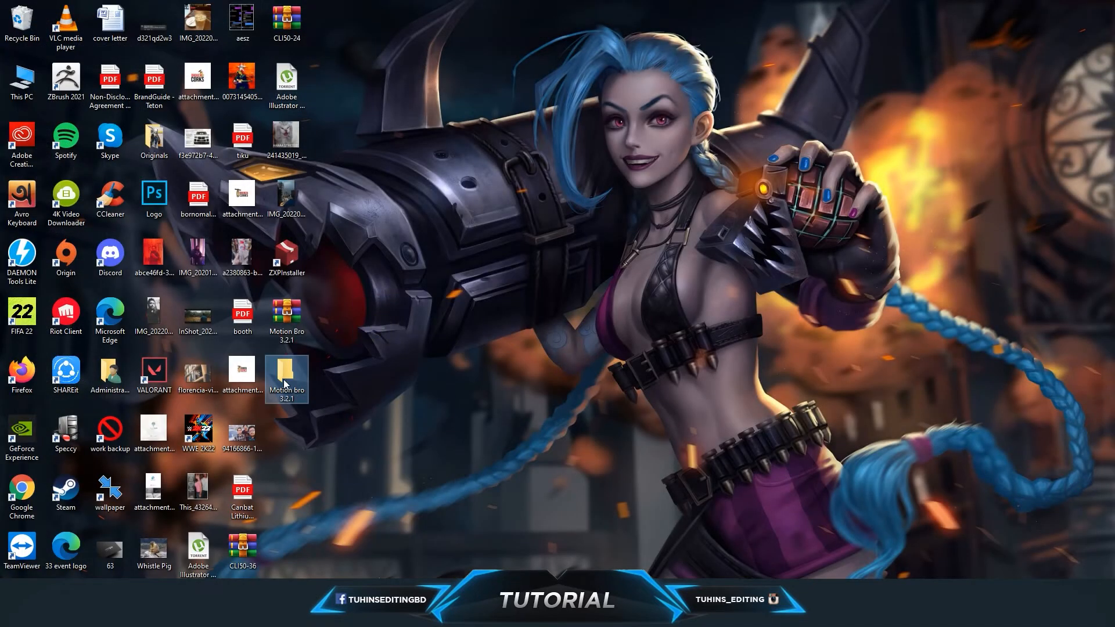
mouse_move(427, 513)
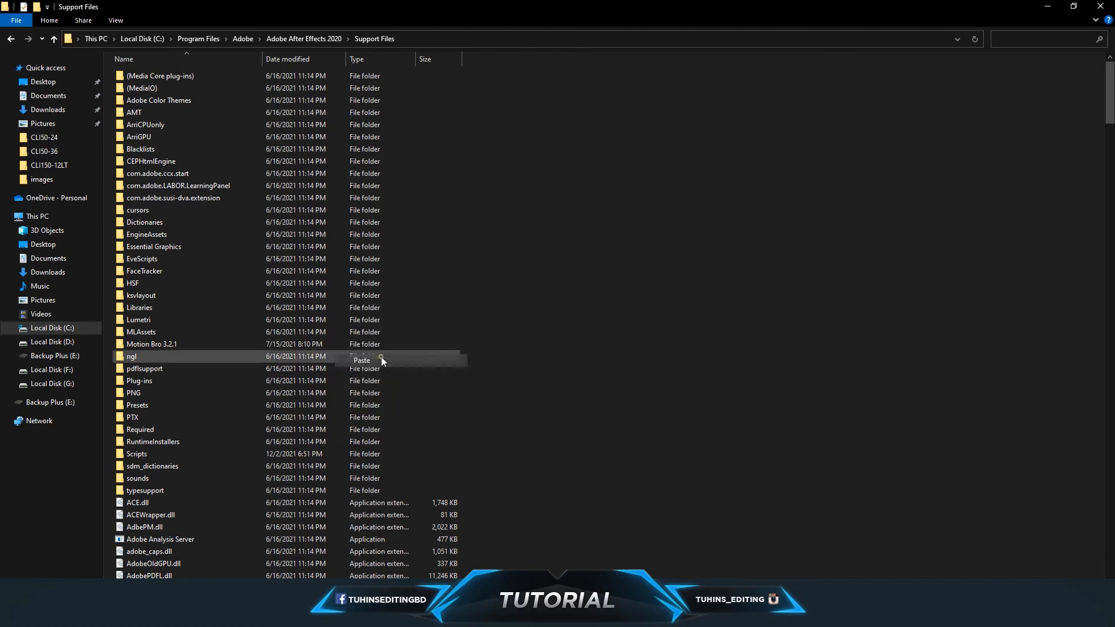
Step: Paste the Motion Bro folder into After Effects 2020\Support Files, replacing same-named files
click(362, 360)
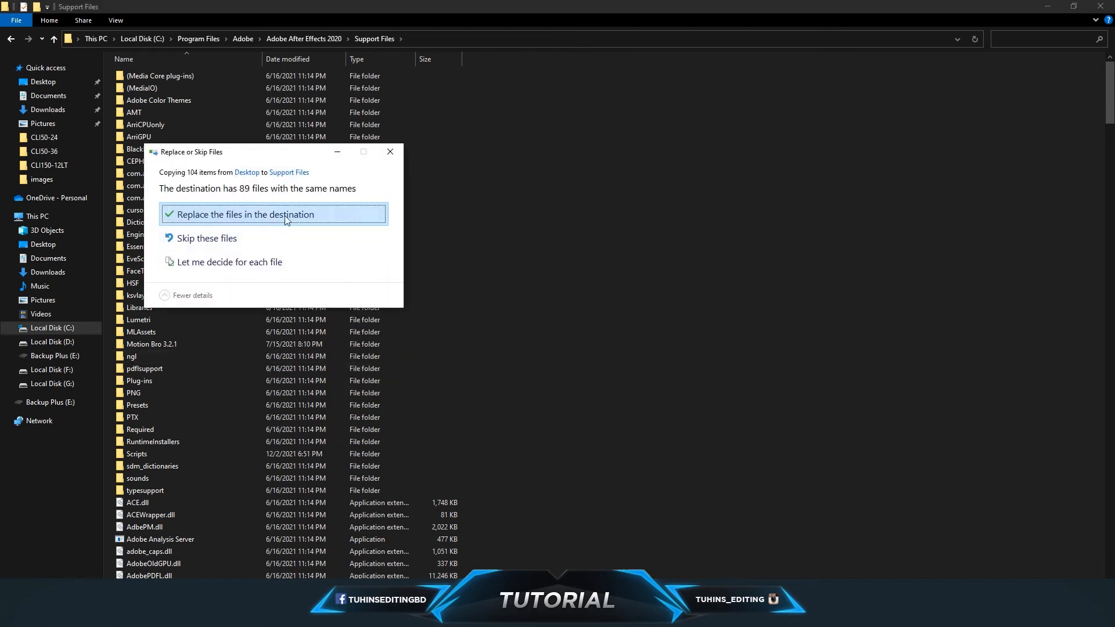
click(241, 214)
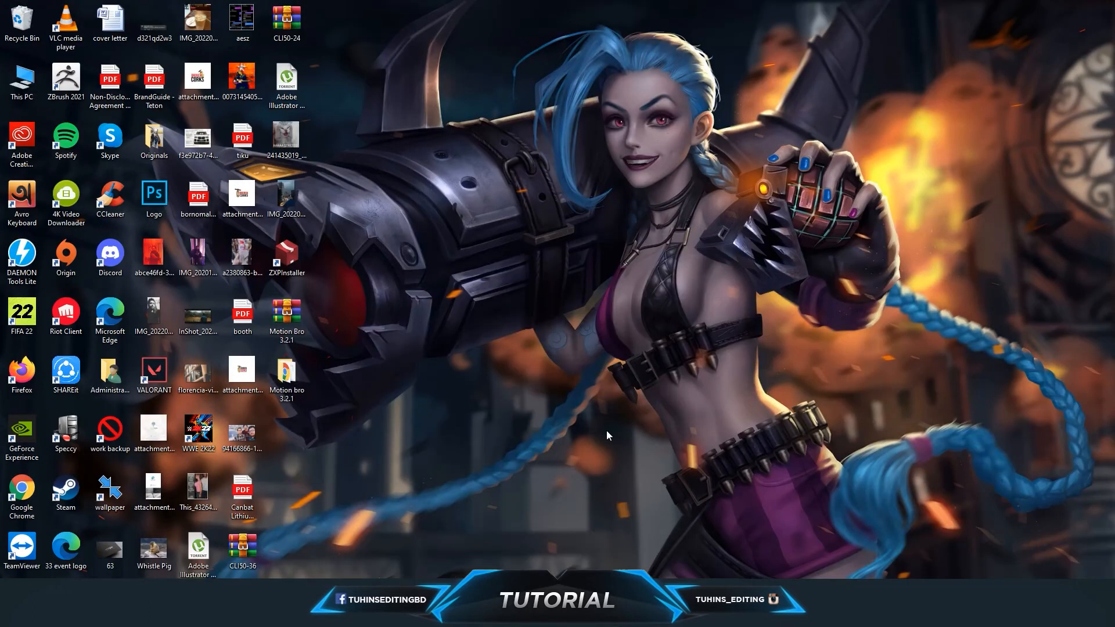
Step: Launch Adobe After Effects 2020 from the Start menu app list
click(8, 613)
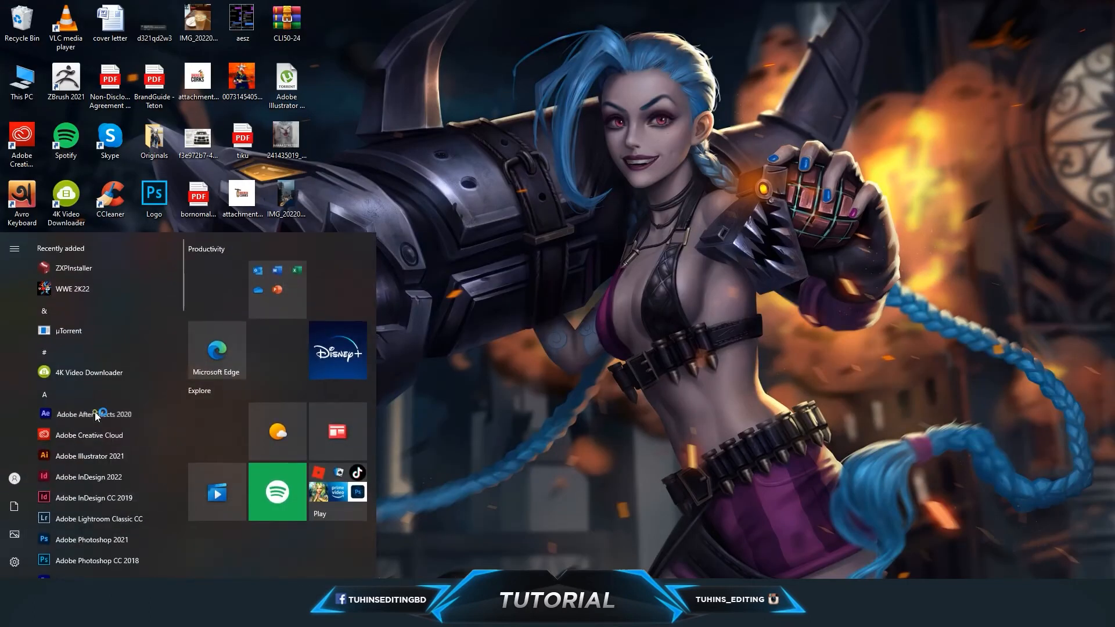
click(93, 414)
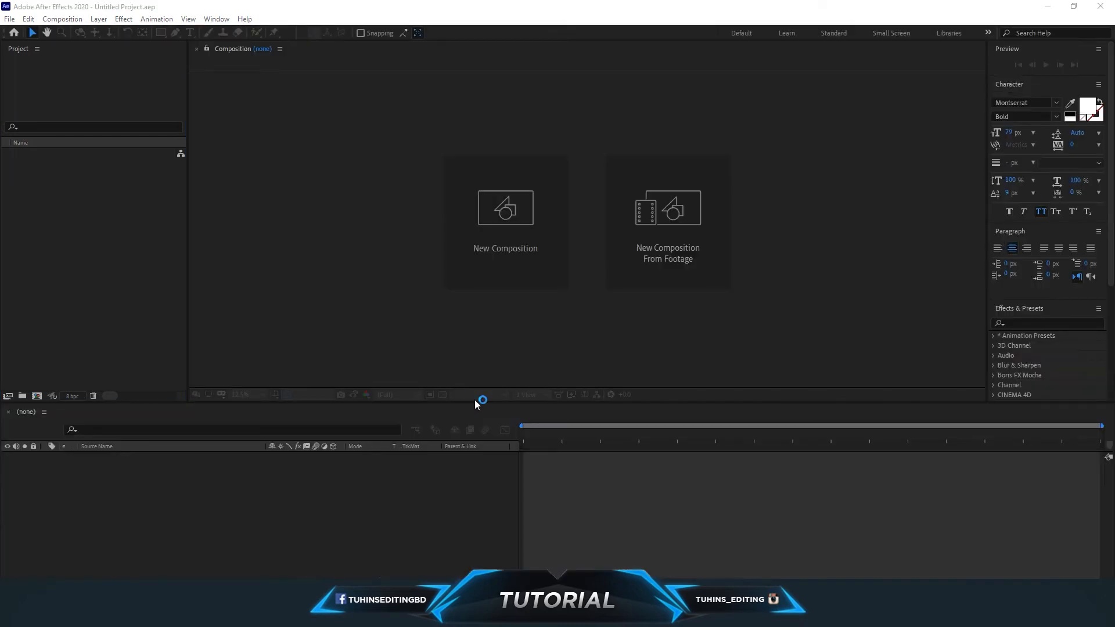
Step: Load the most recent project (with Comp 2) from the Home screen's Recent list
click(12, 33)
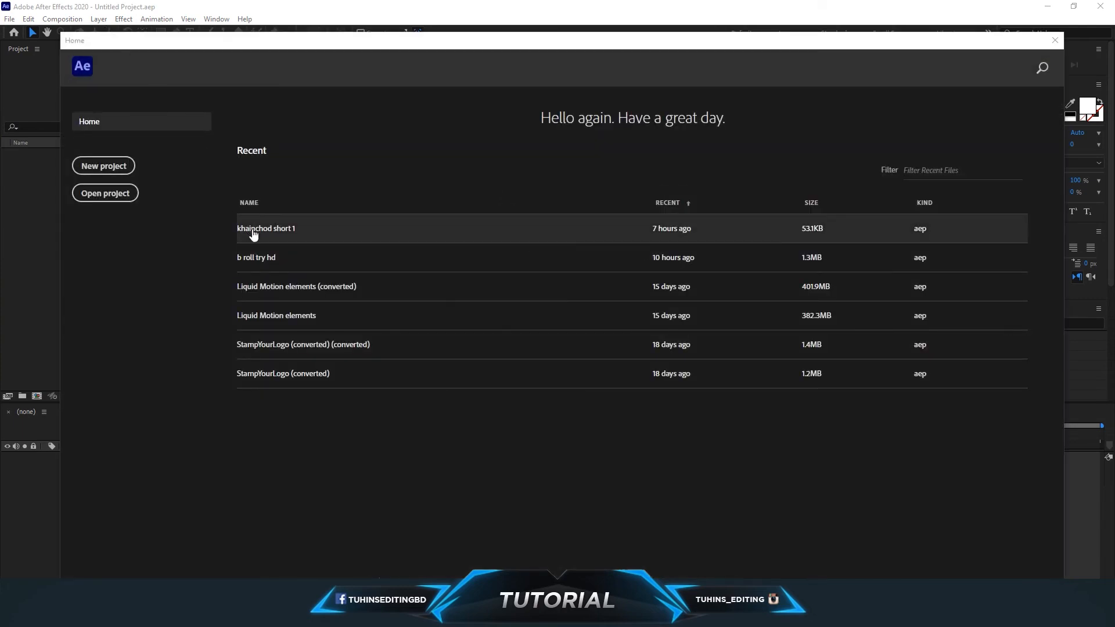
double_click(266, 229)
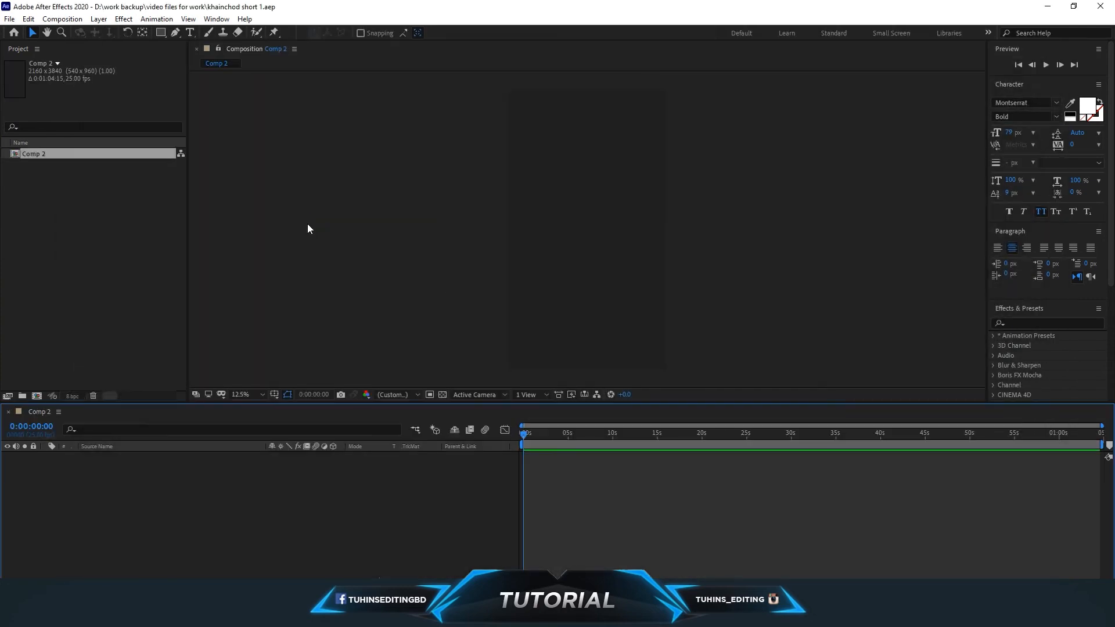
mouse_move(107, 65)
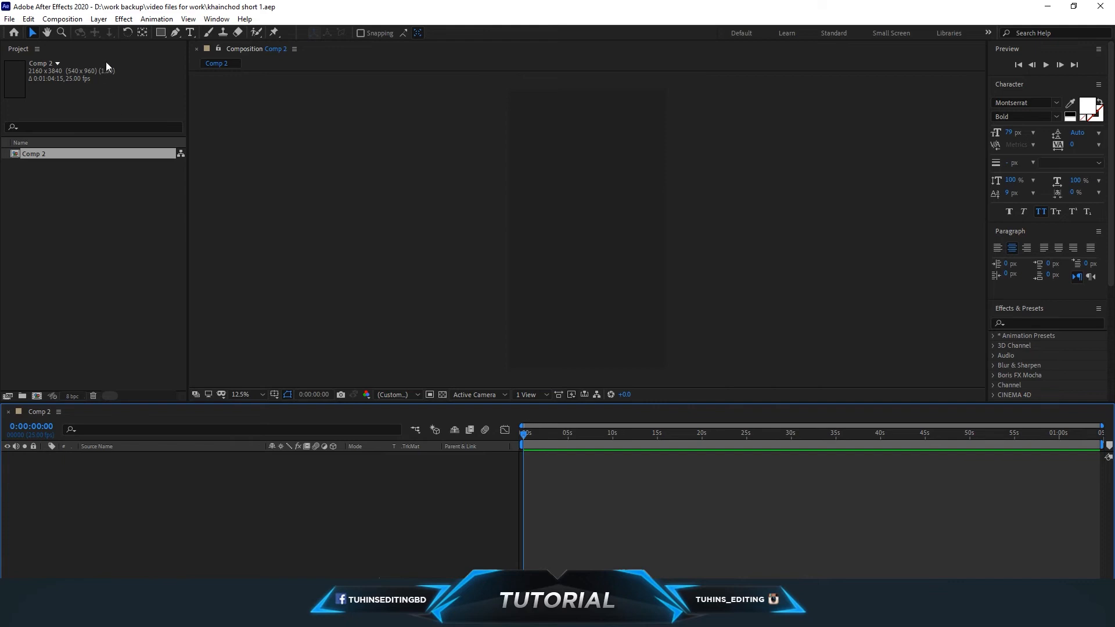
click(216, 19)
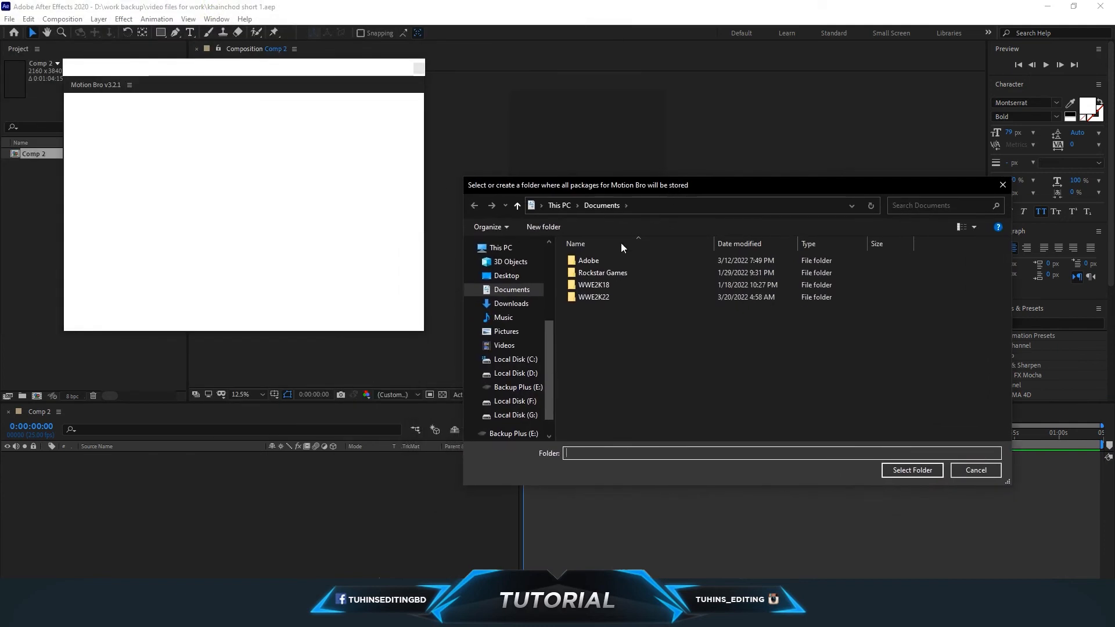
mouse_move(618, 331)
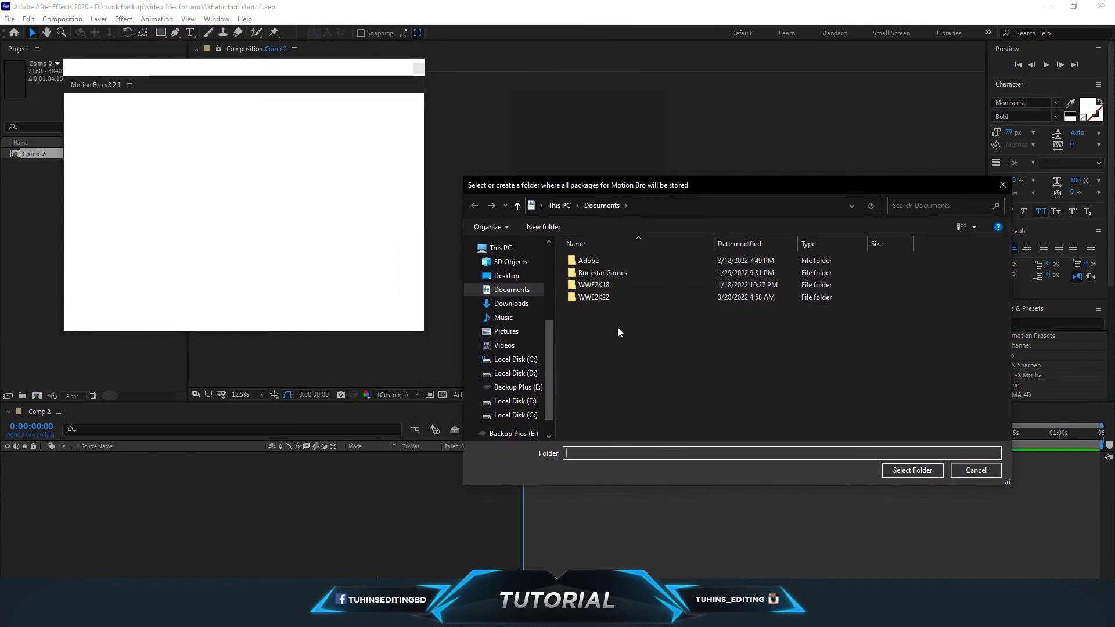
mouse_move(639, 349)
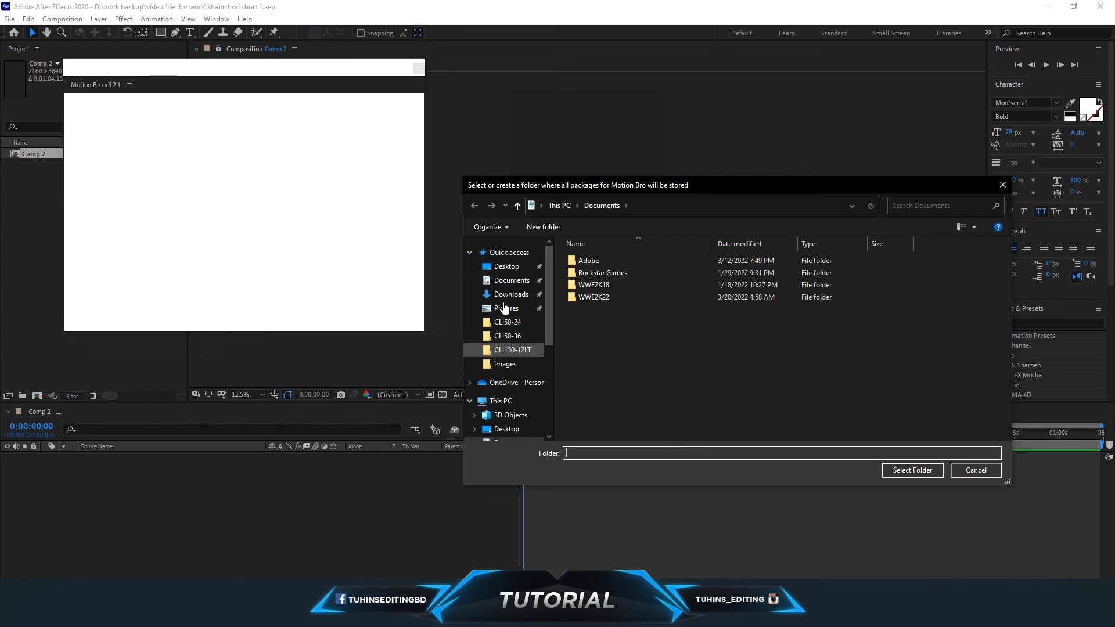
Step: Point Motion Bro's package storage to D:\work backup\video files for work
click(507, 266)
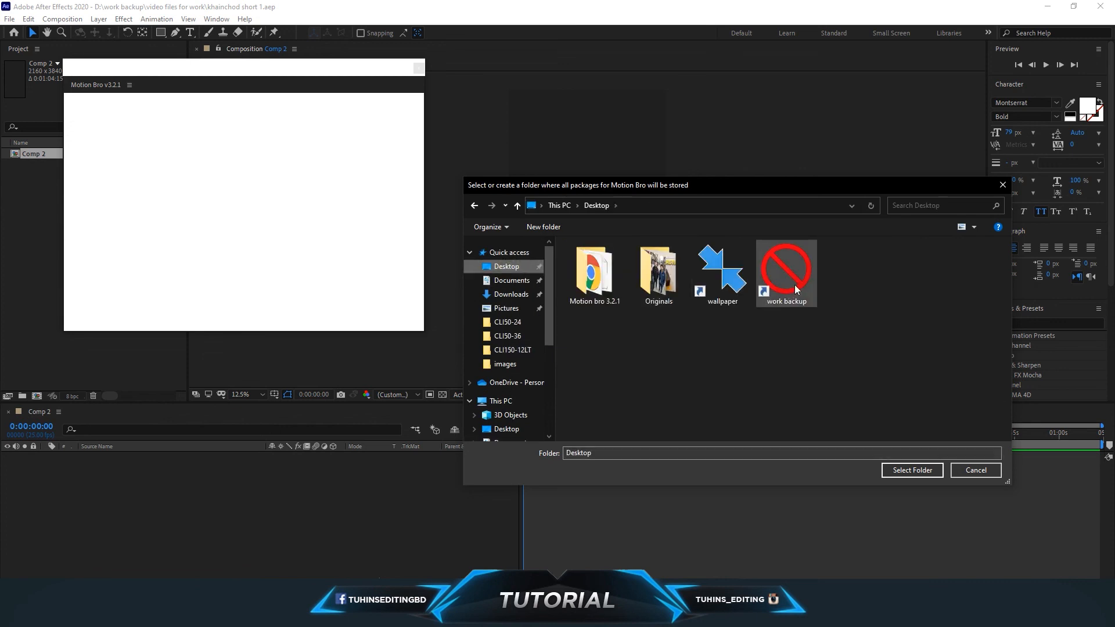
double_click(787, 274)
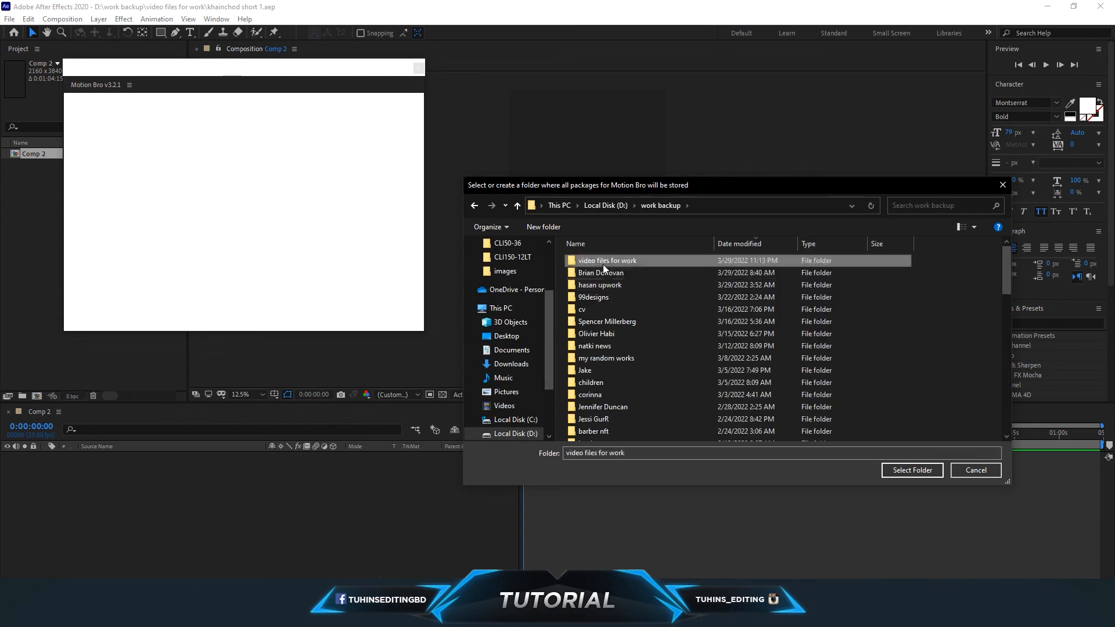
double_click(608, 261)
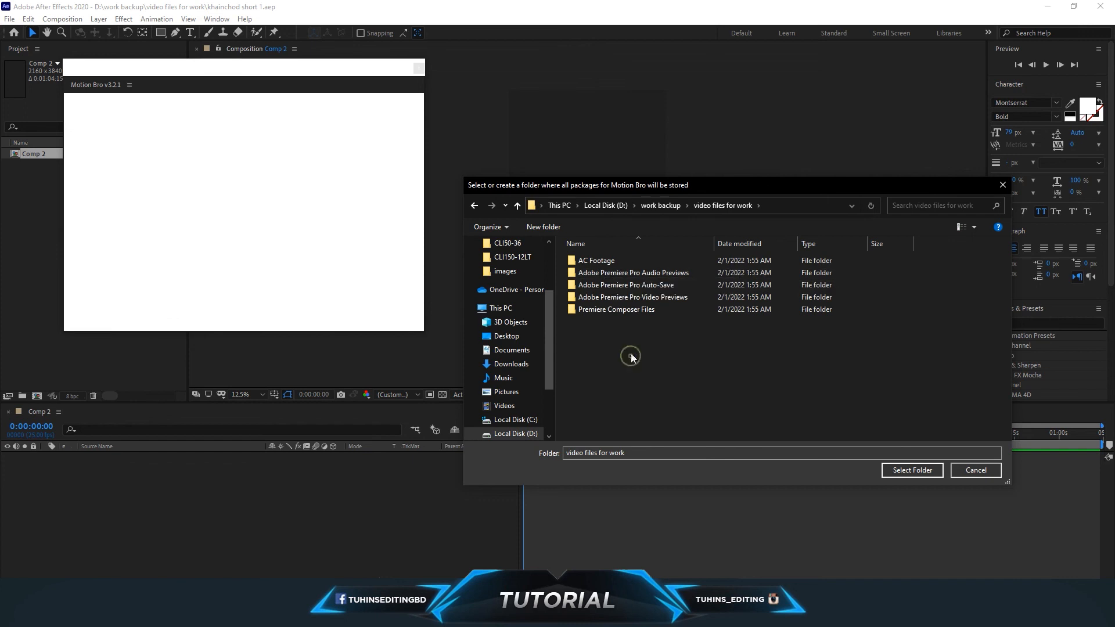